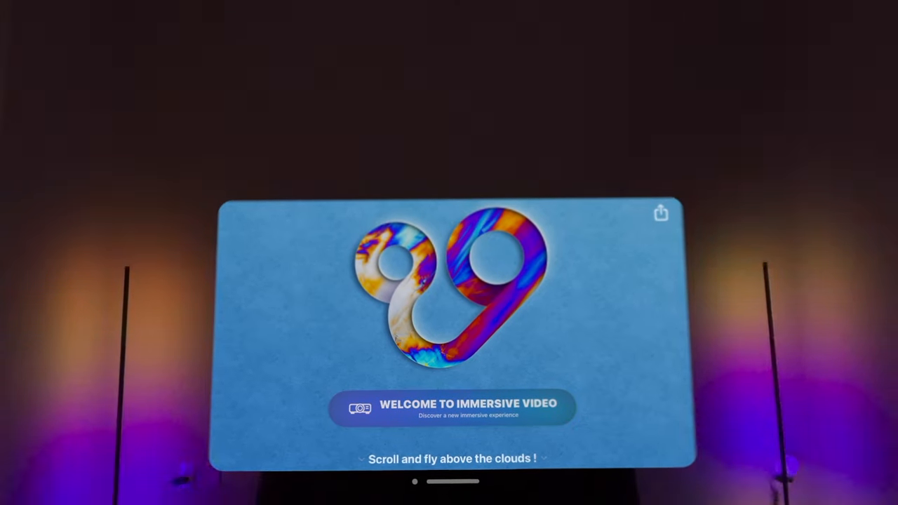
Browse down past the welcome, travel and sport categories and open the Roller Coaster experience.
scroll(down, 3)
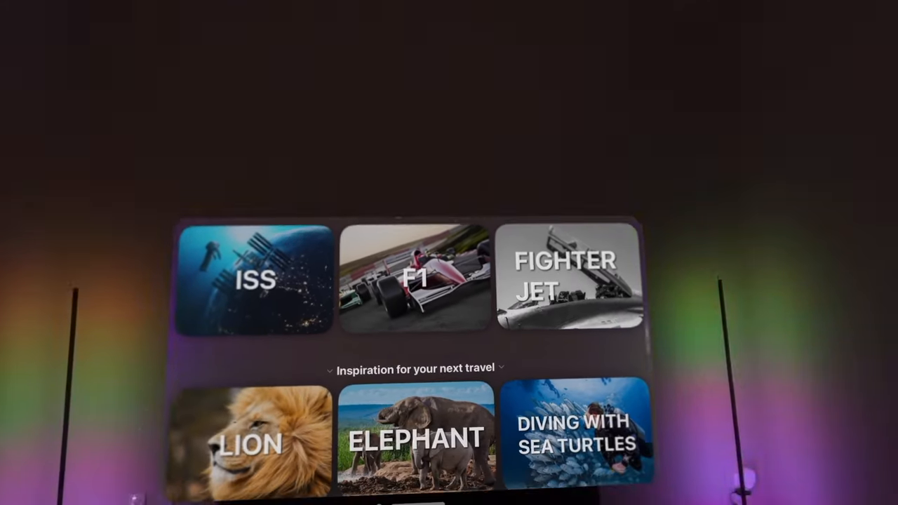
scroll(down, 3)
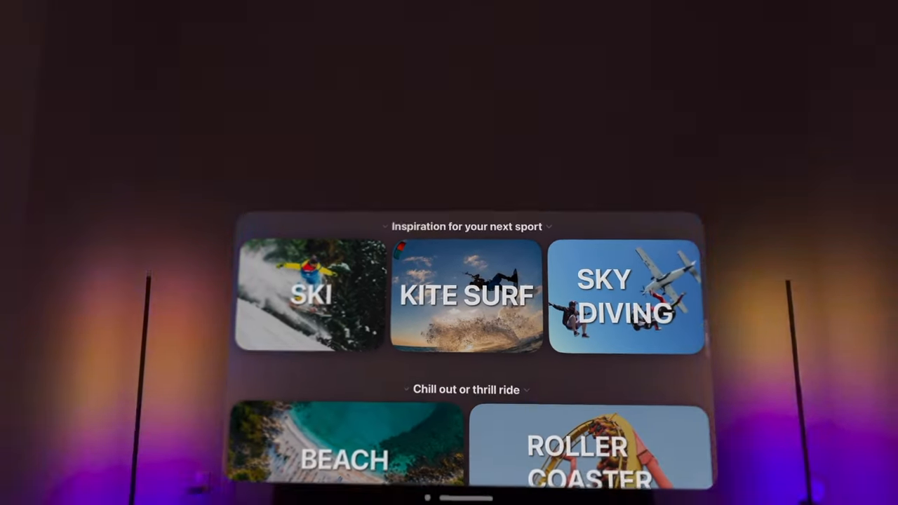
scroll(down, 3)
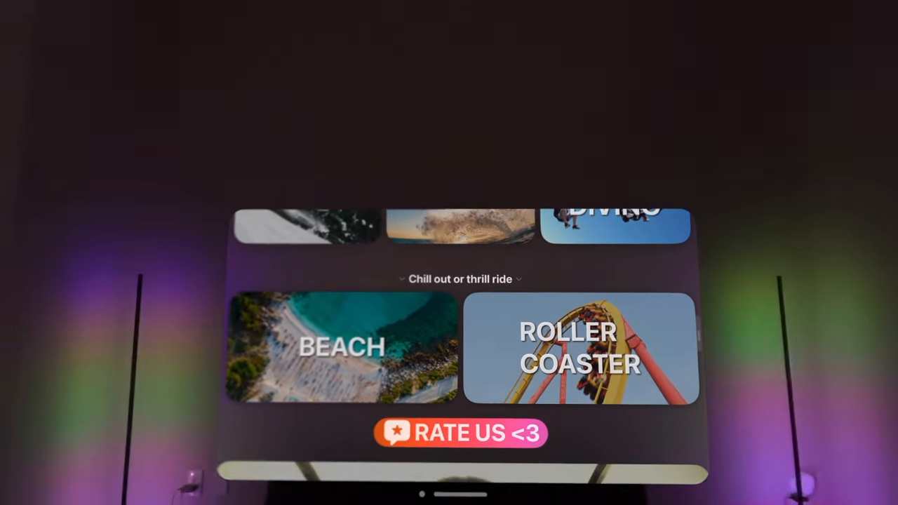
click(579, 348)
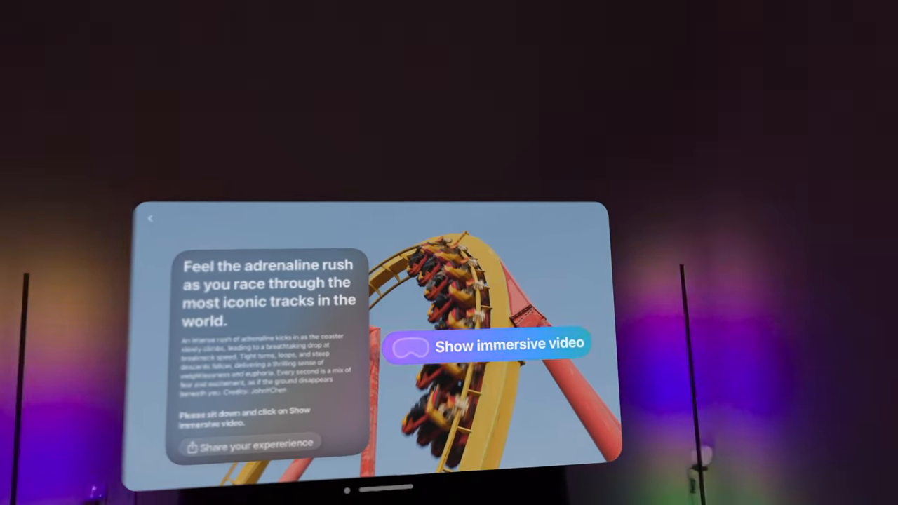
Start the immersive roller coaster video from its page.
click(488, 343)
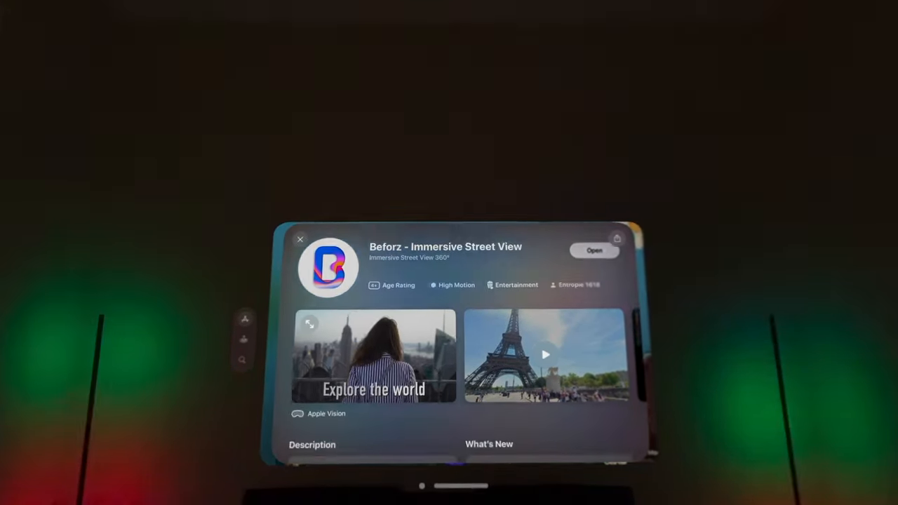
Look over the Beforz – Immersive Street View listing's preview screenshots.
scroll(down, 3)
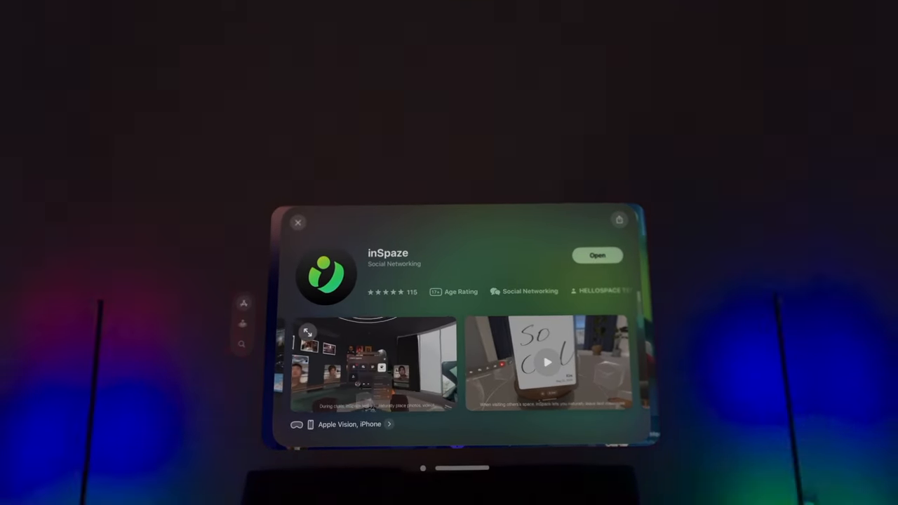
Review the inSpaze listing, reach its Spatial Posts feed and bring up the new-post choices (3D model or photo/video).
scroll(down, 3)
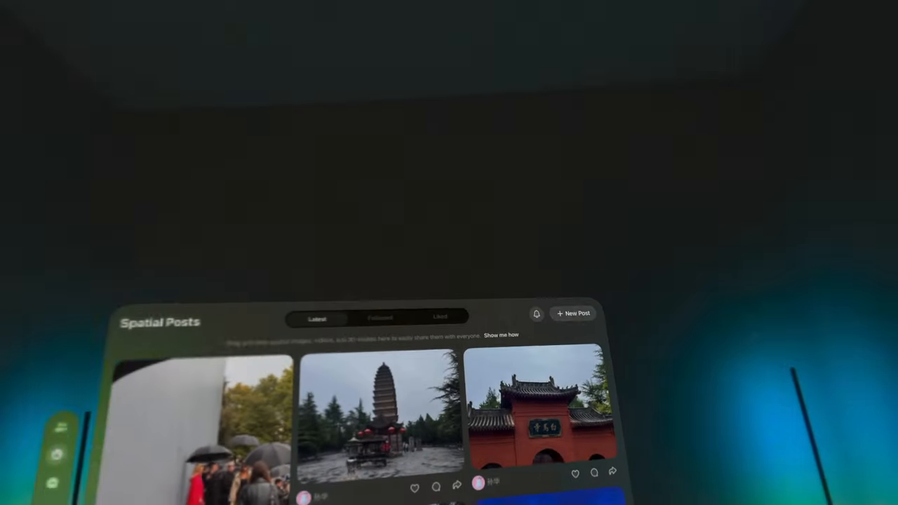
click(572, 313)
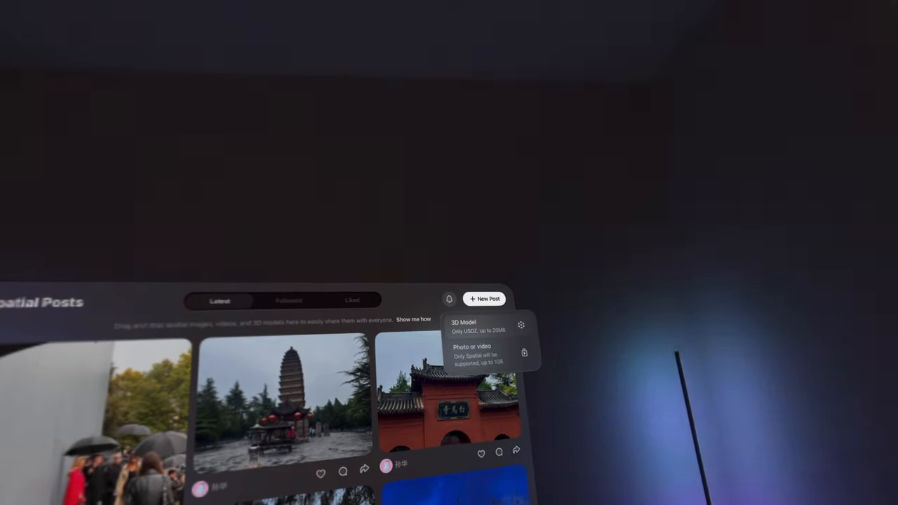